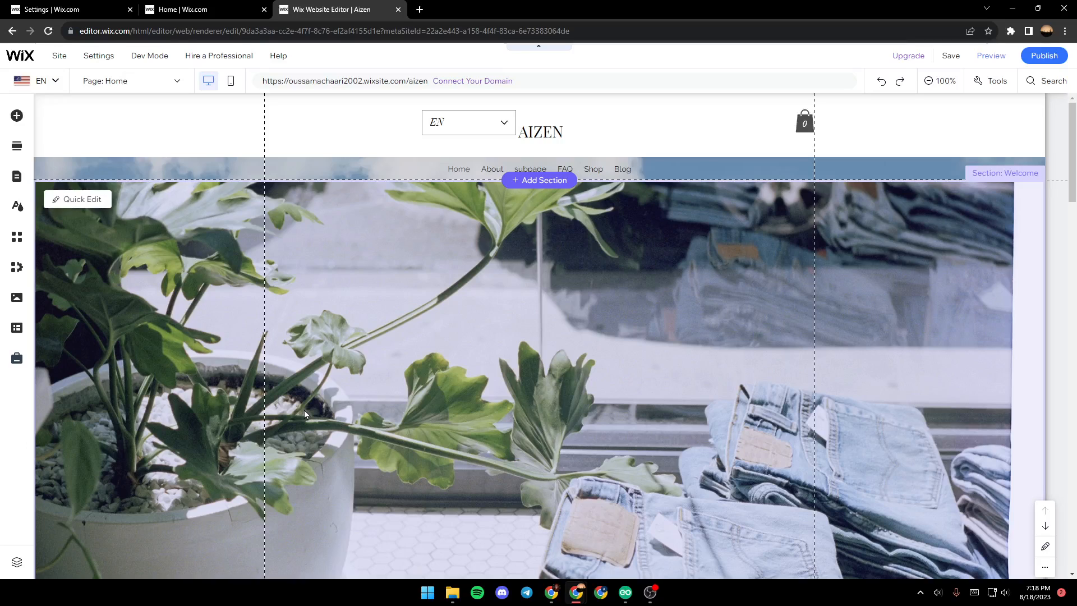
Step: Switch to the Website Settings page and close the duplicate Home | Wix.com tab
click(69, 9)
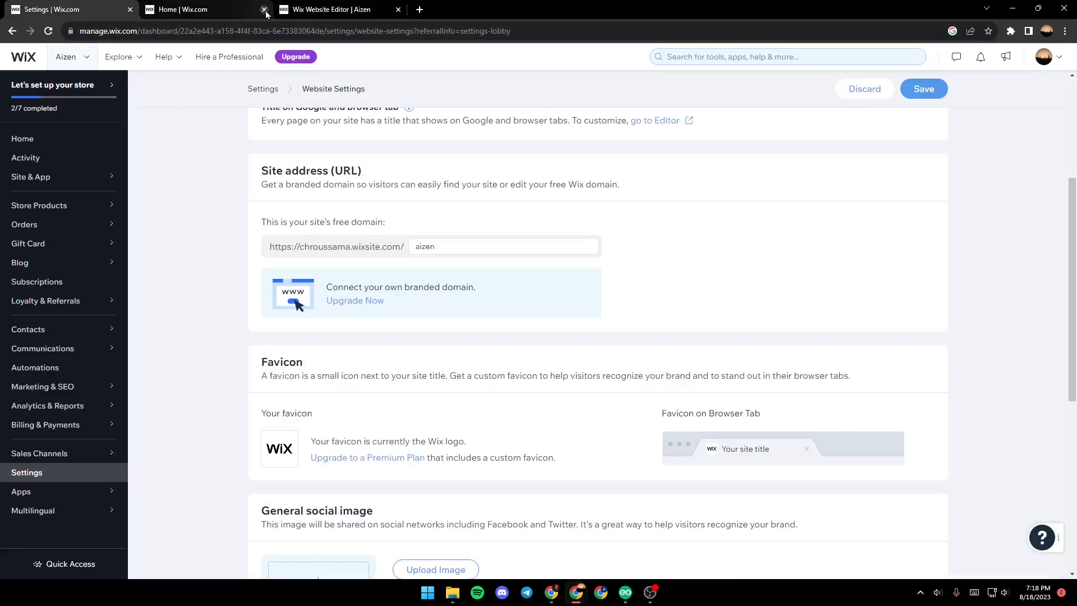
click(264, 9)
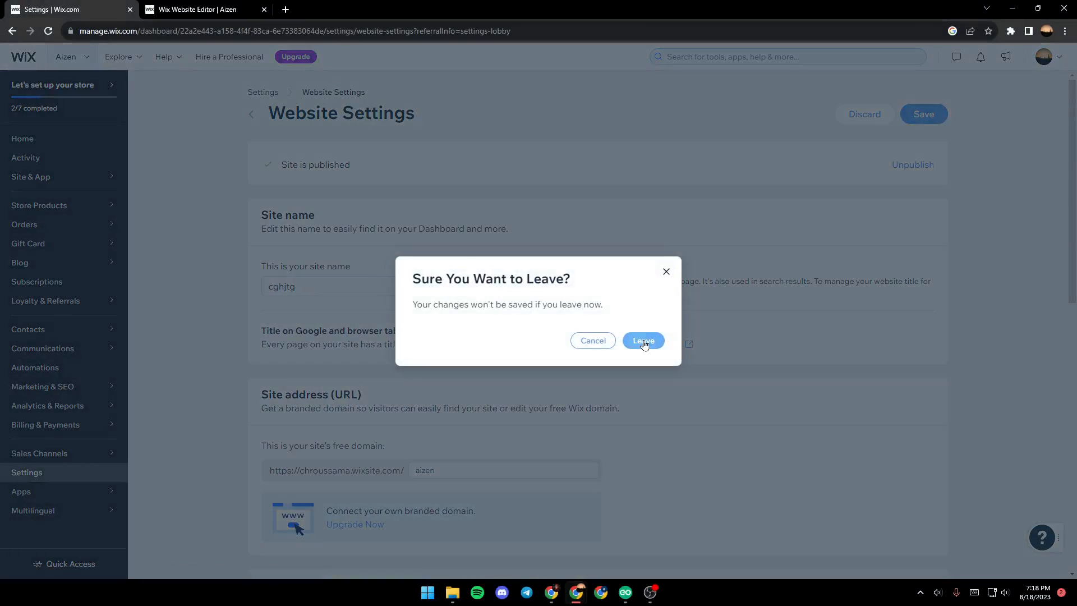
Step: Confirm Leave in the 'Sure You Want to Leave?' dialog, discarding the site name edit
click(643, 340)
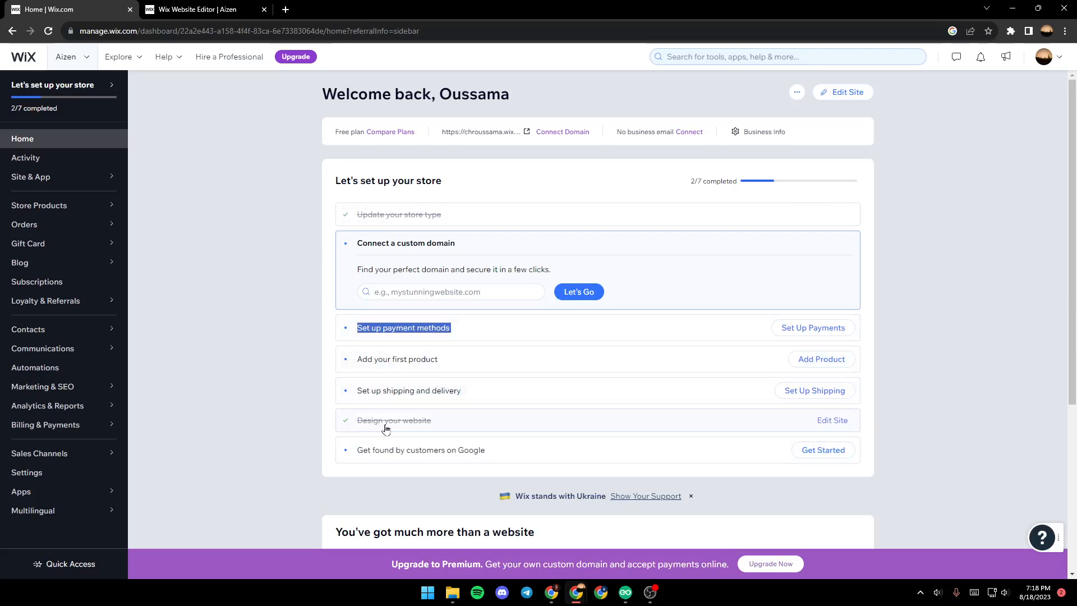
mouse_move(458, 425)
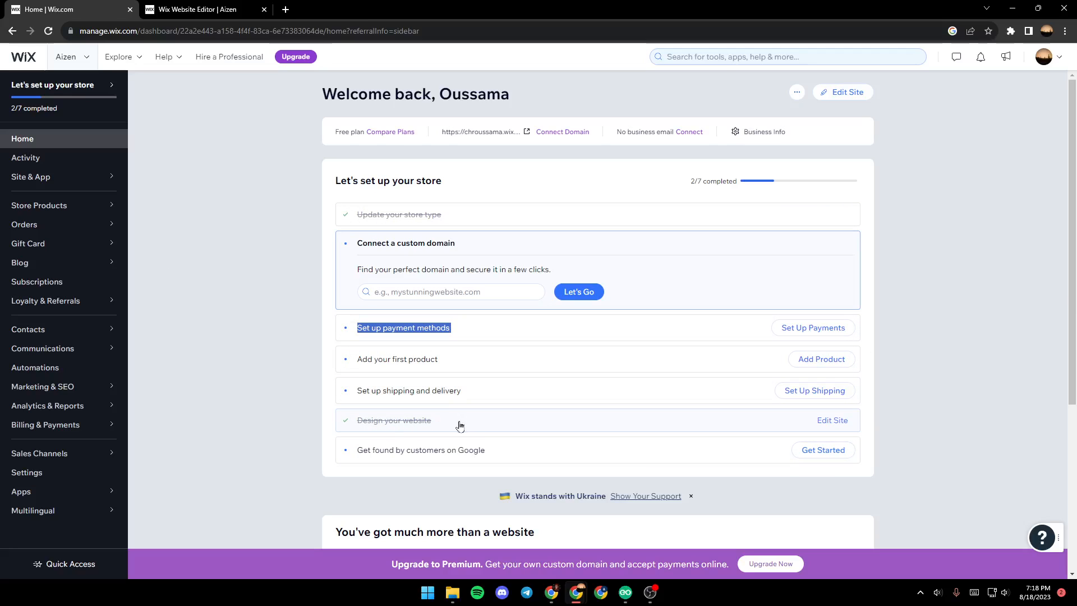
mouse_move(201, 21)
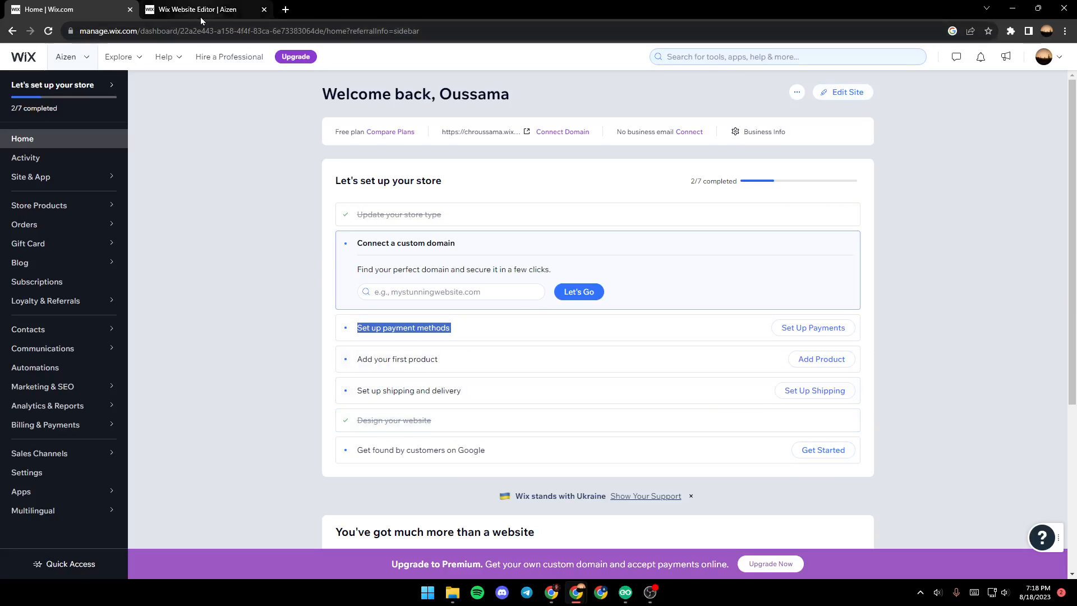
Step: Return to the 'Wix Website Editor | Aizen' tab showing the Home page
click(199, 9)
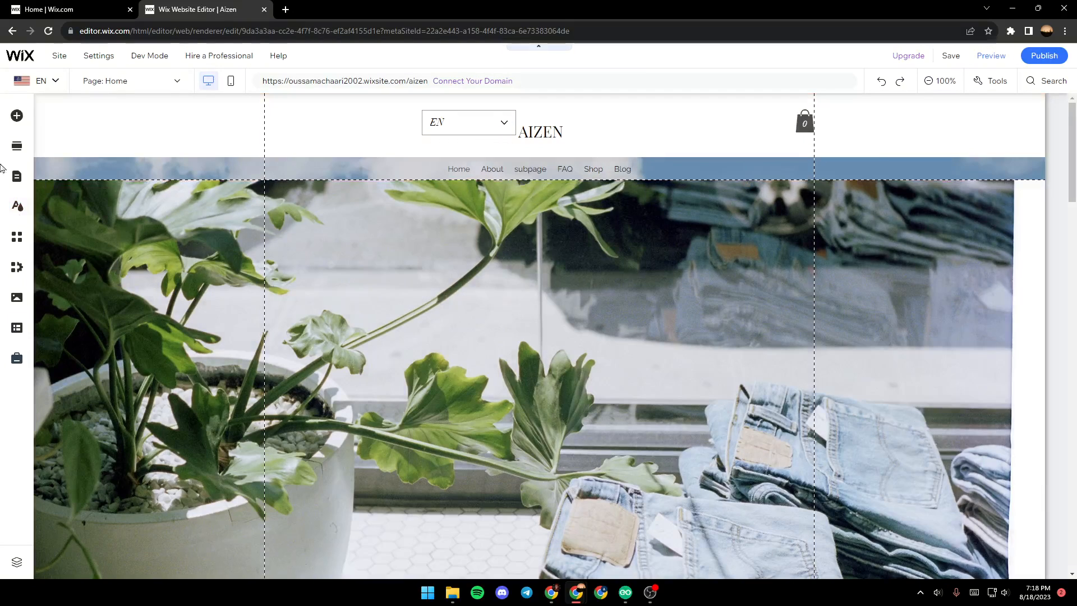
mouse_move(17, 81)
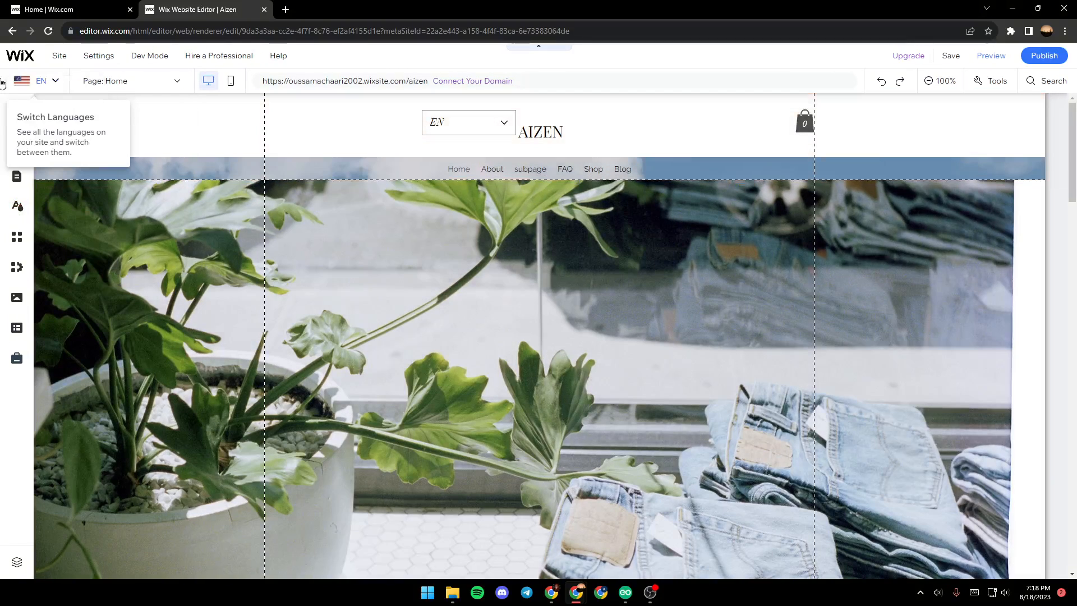
click(515, 348)
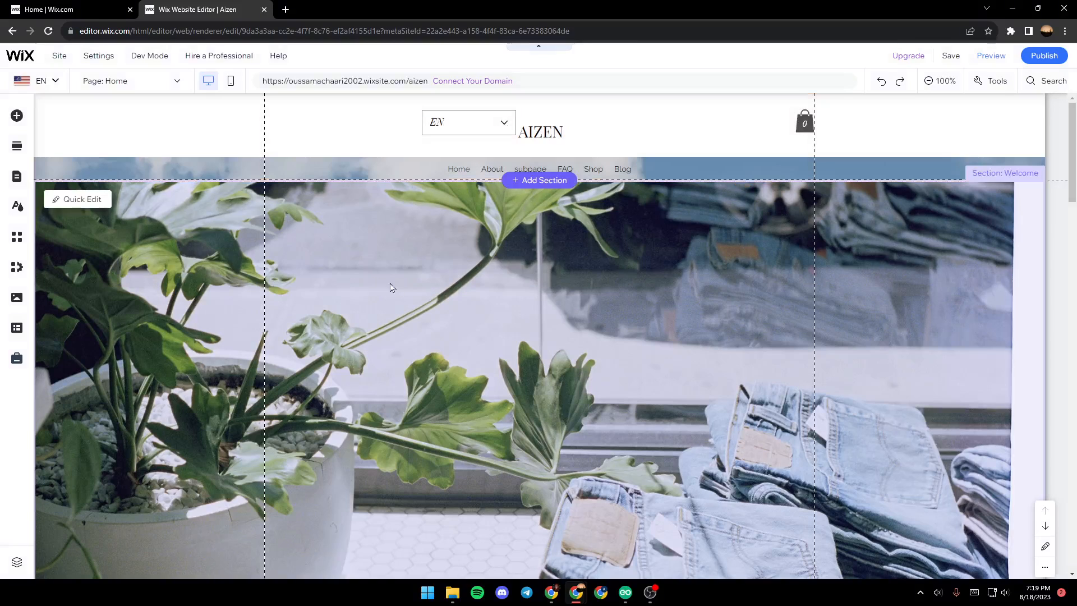
mouse_move(576, 445)
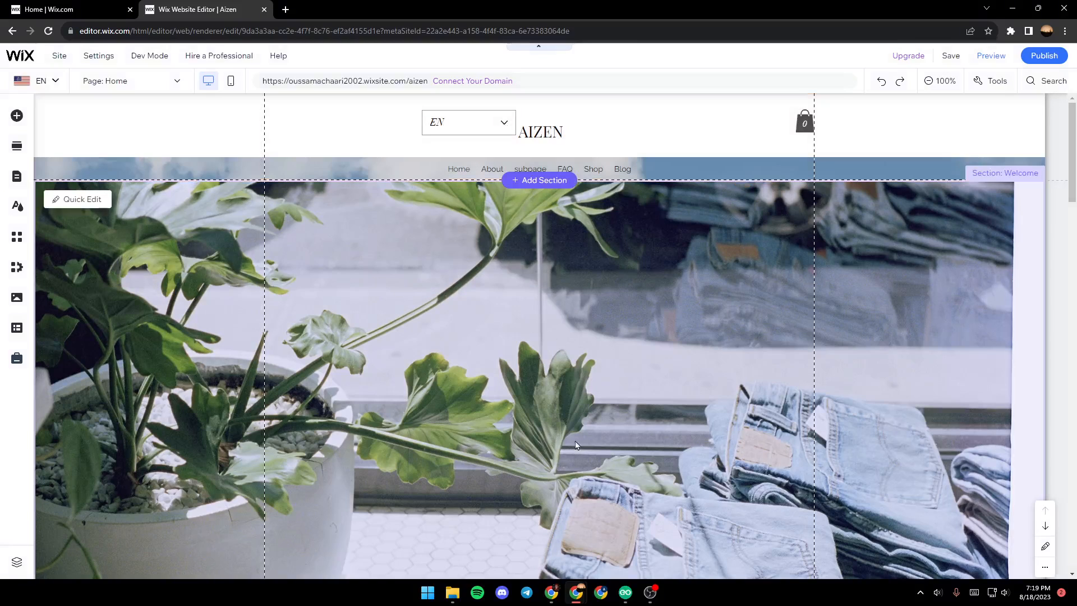
mouse_move(632, 193)
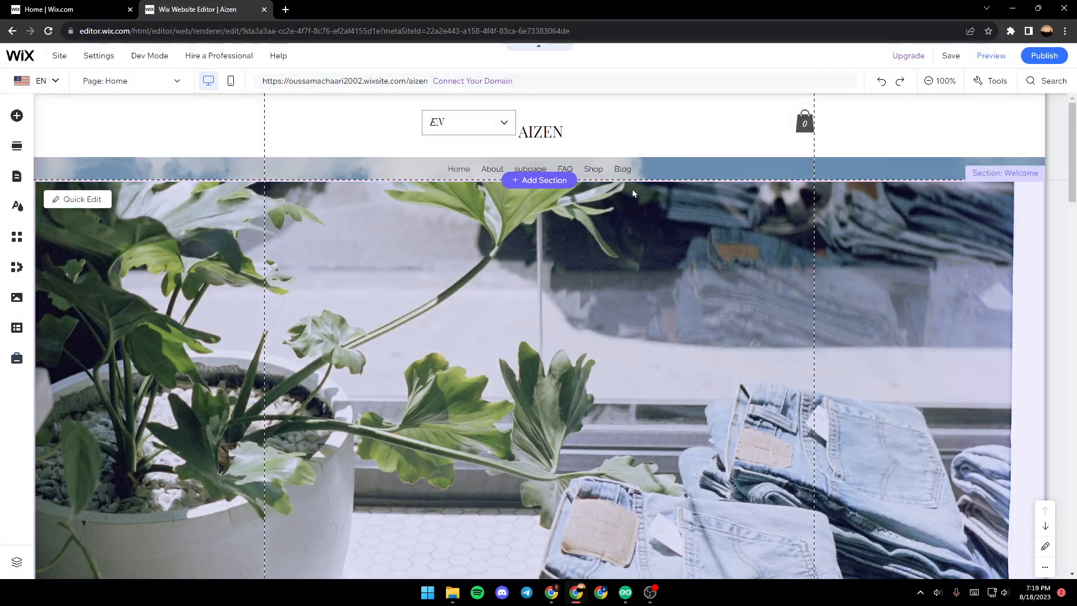
Step: Open the editor's site settings menu listing domain, favicon, business info and multilingual
click(98, 56)
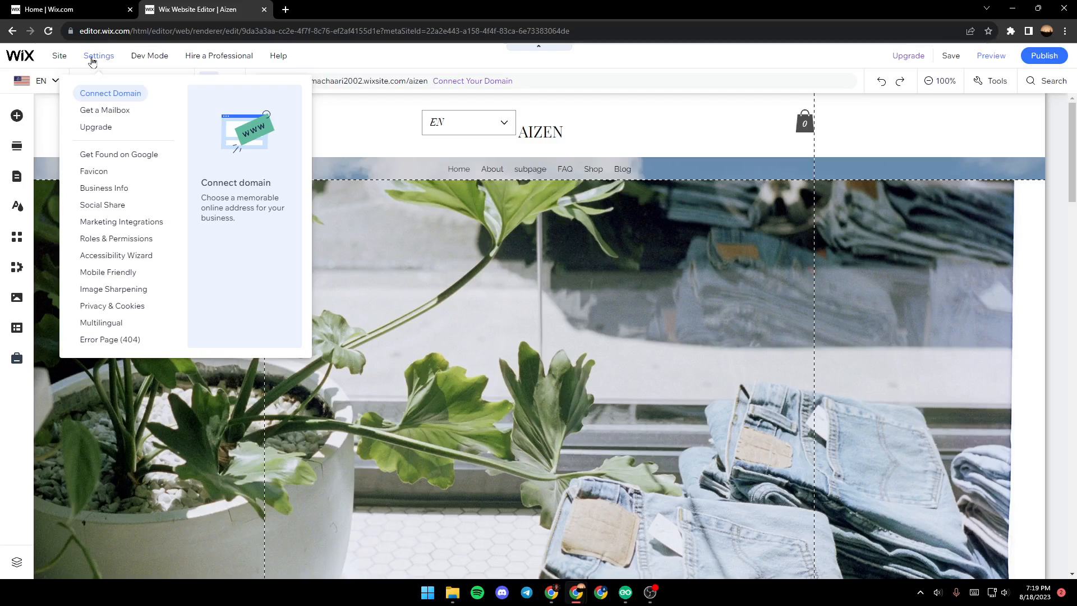
mouse_move(101, 322)
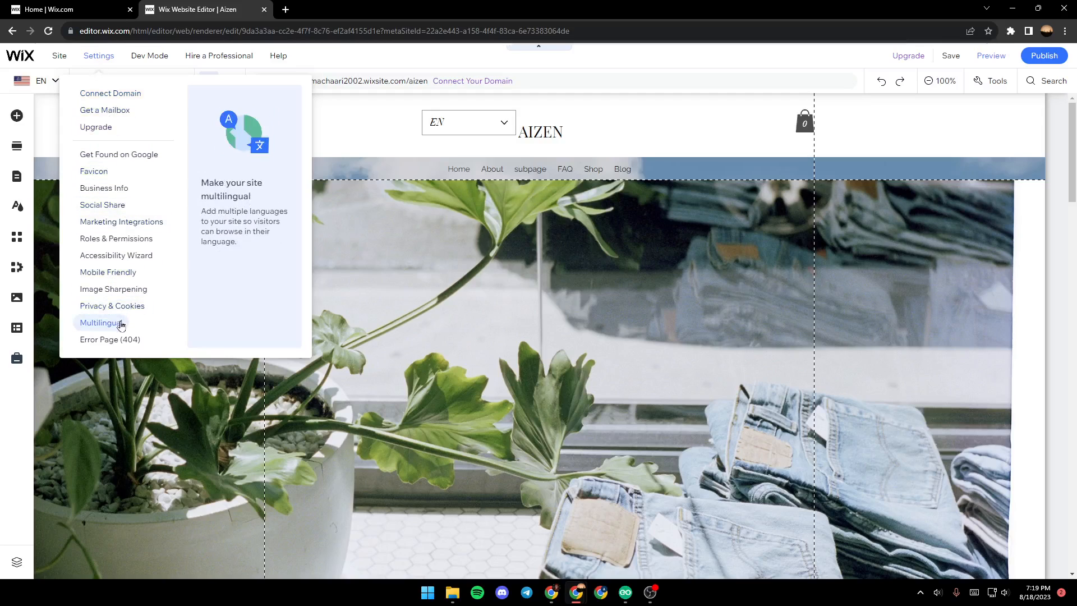
mouse_move(94, 334)
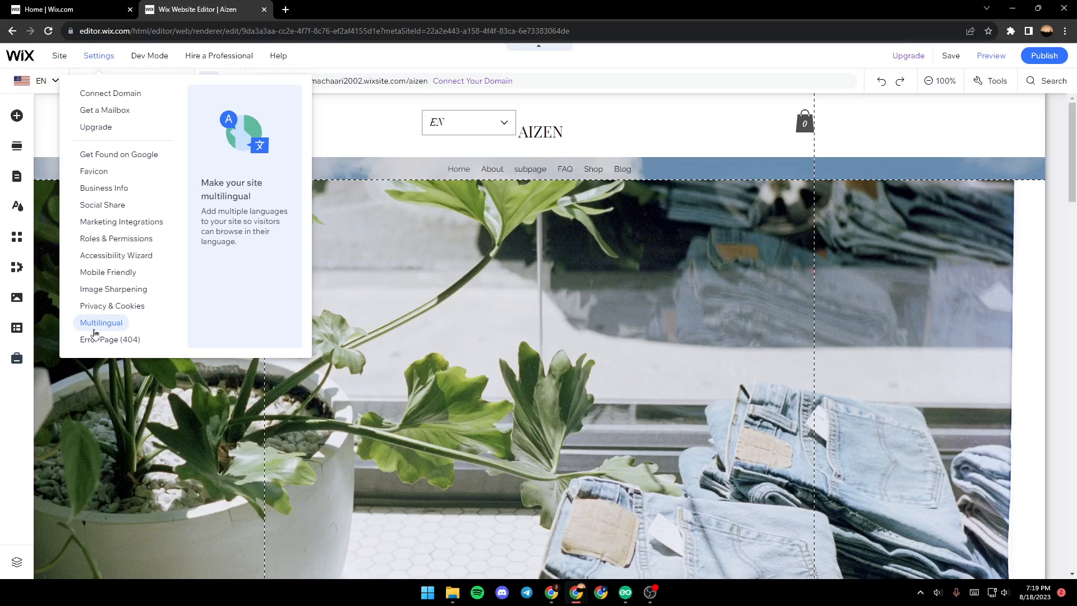
mouse_move(219, 184)
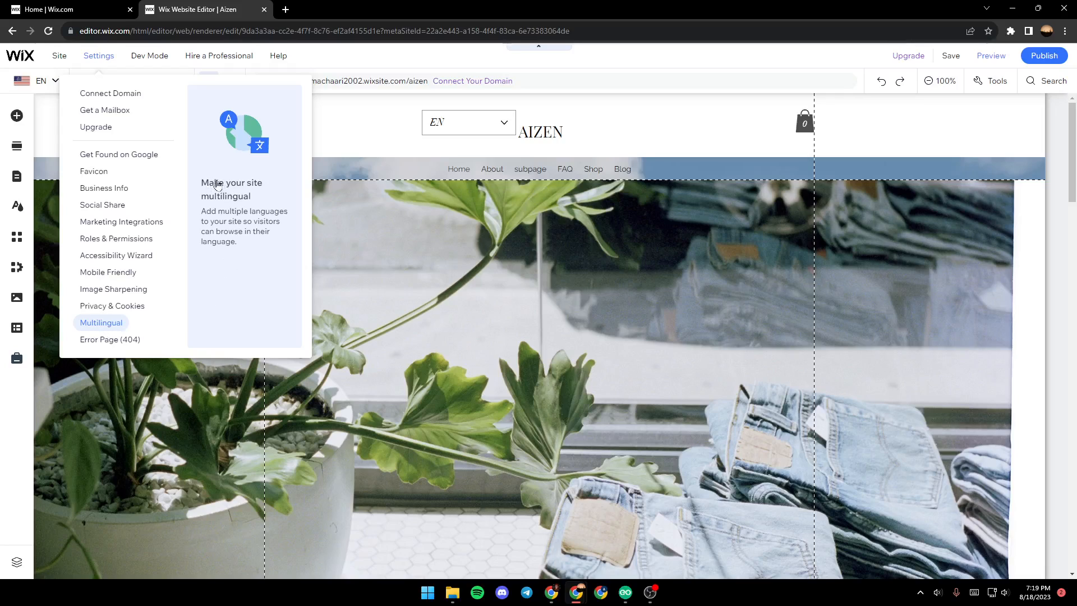
mouse_move(235, 249)
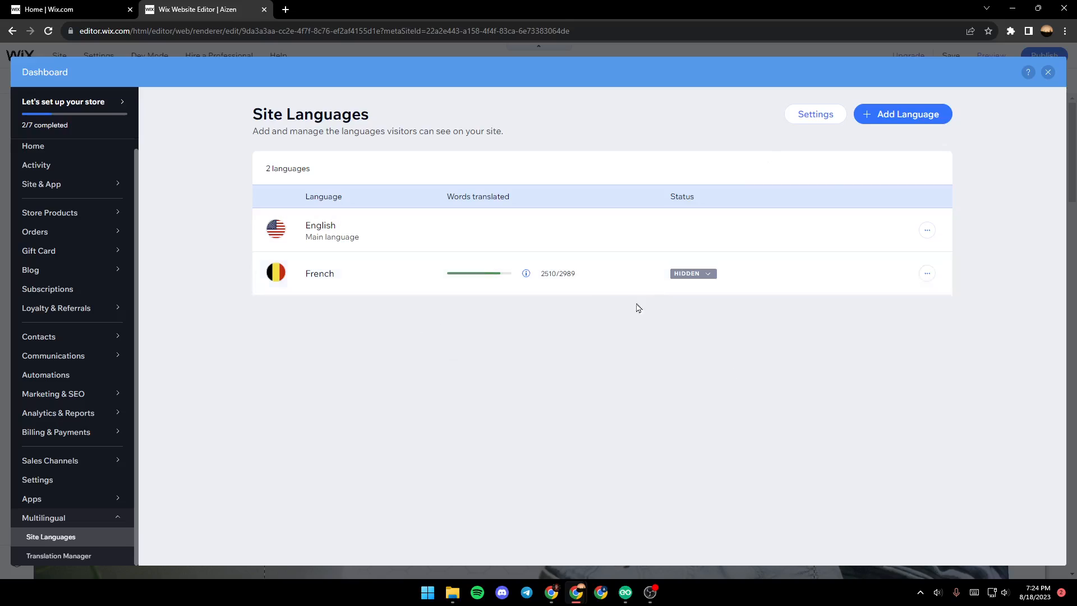
mouse_move(901, 114)
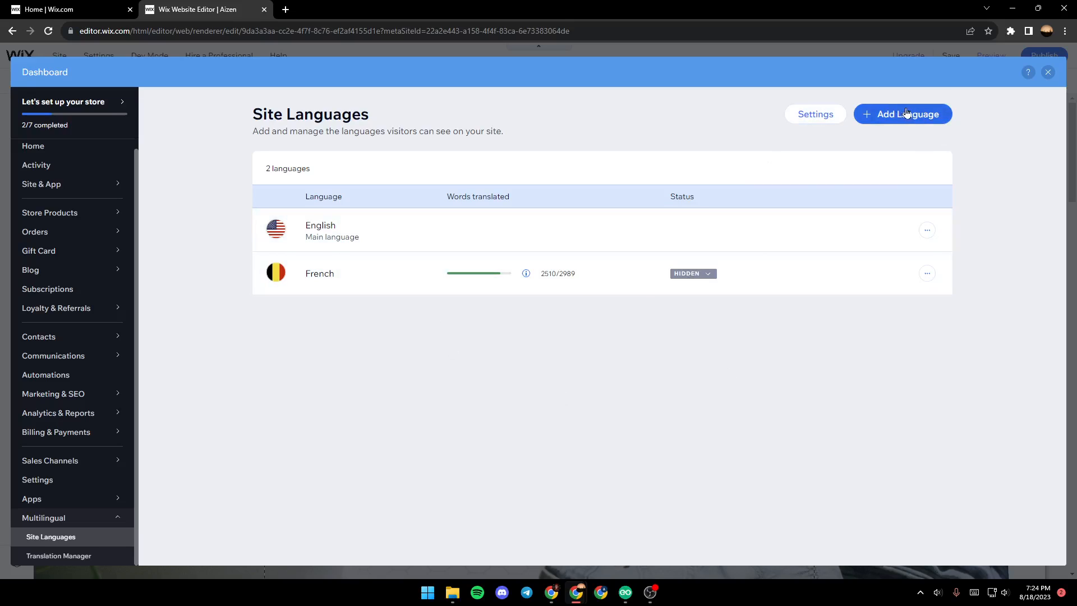
mouse_move(883, 272)
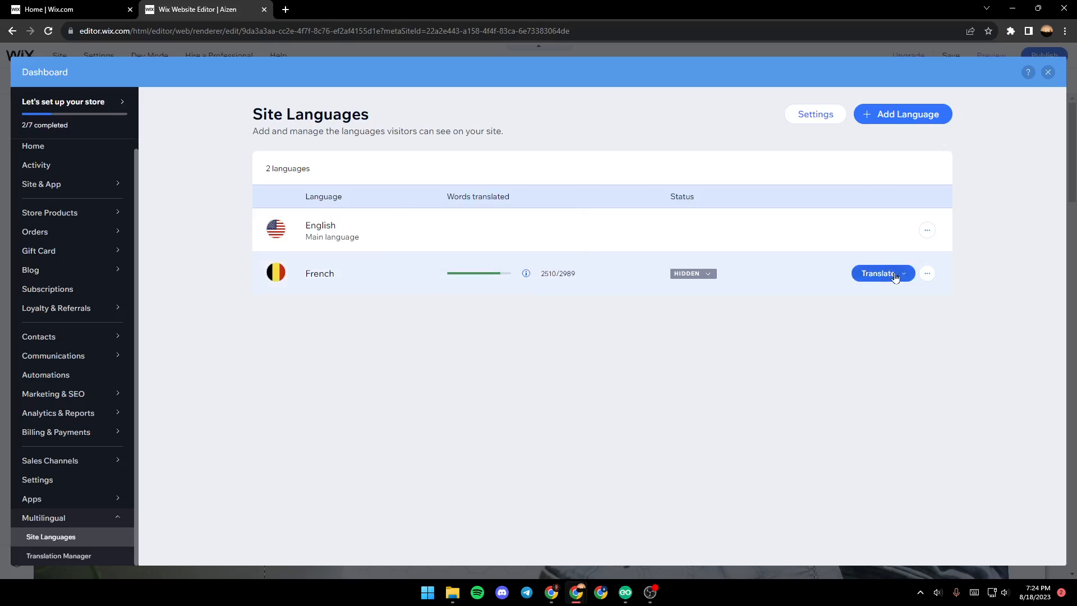
mouse_move(971, 241)
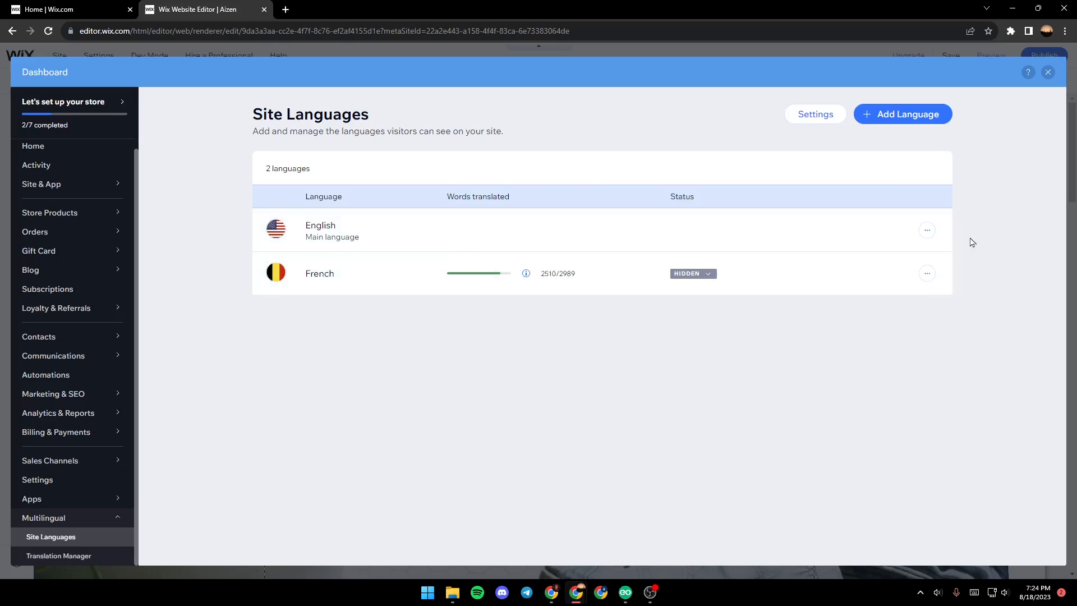
click(901, 114)
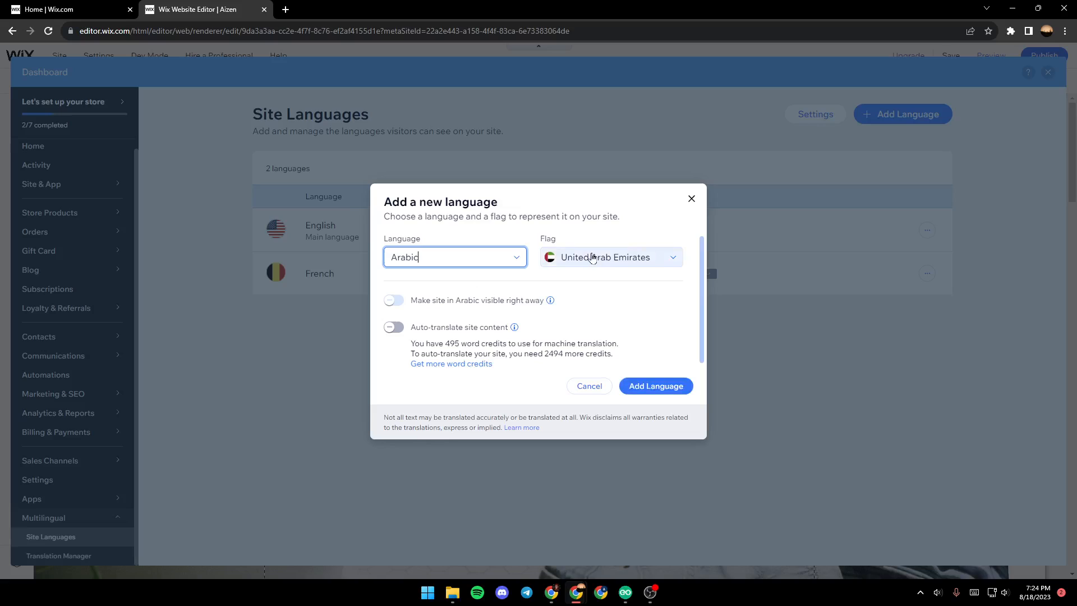
Step: Give Arabic the Morocco flag and add it as a site language
click(609, 256)
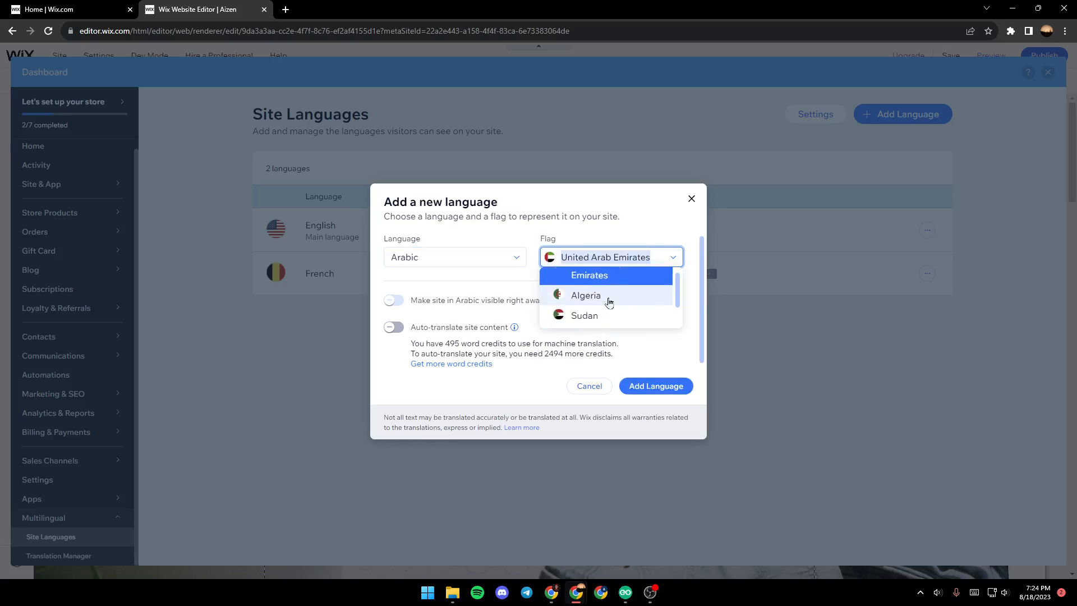
scroll(down, 3)
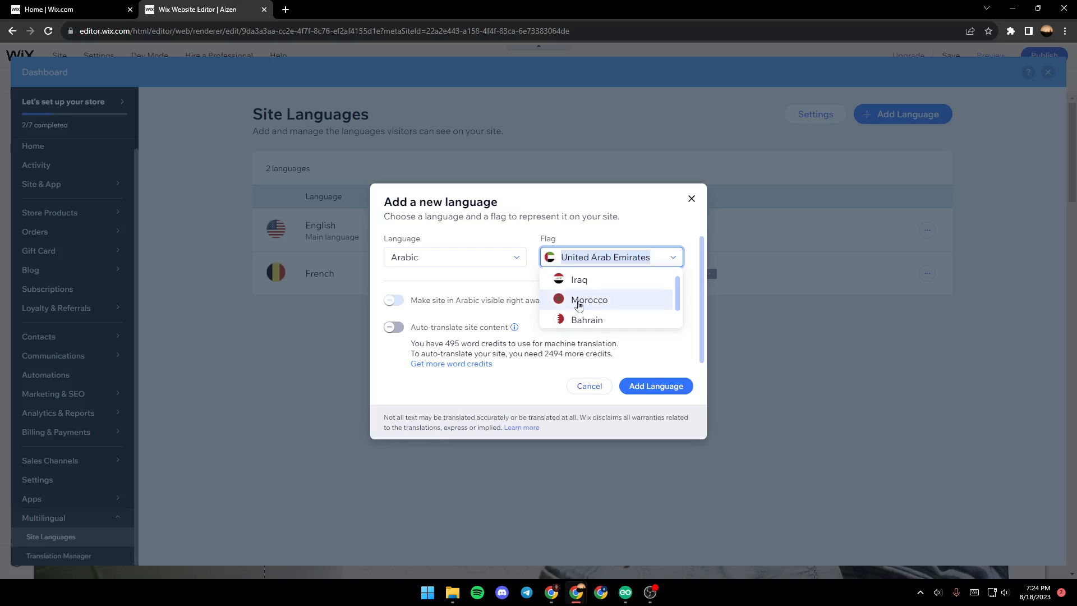
click(588, 299)
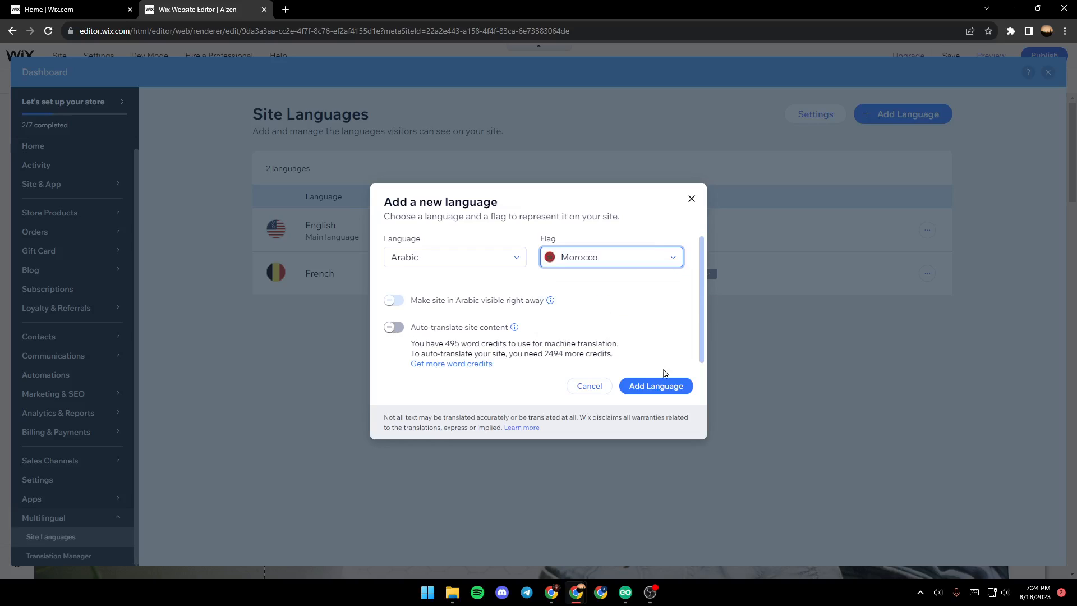
click(654, 385)
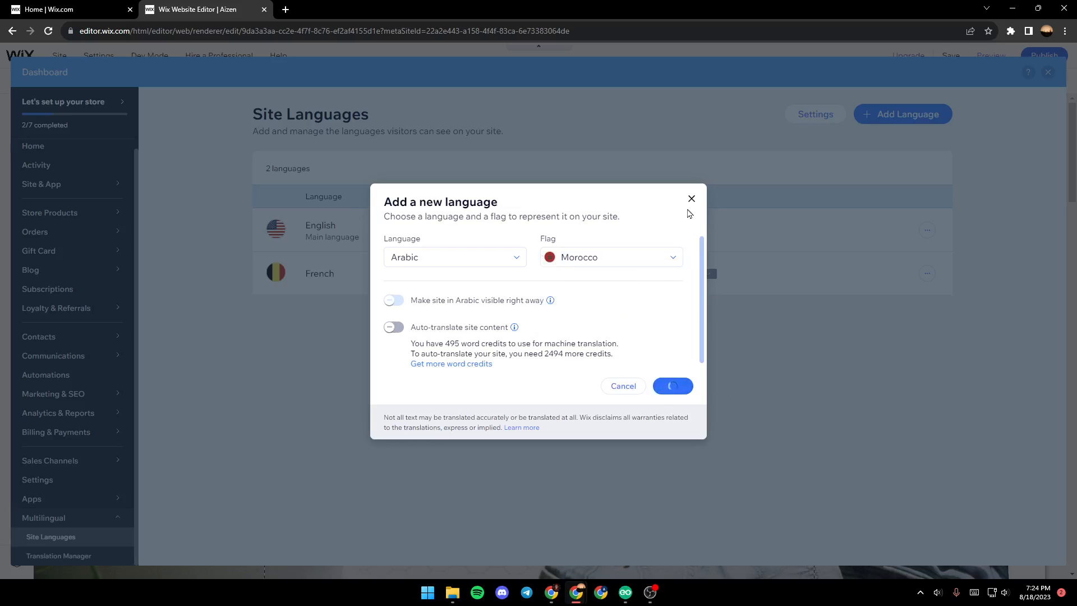
click(670, 385)
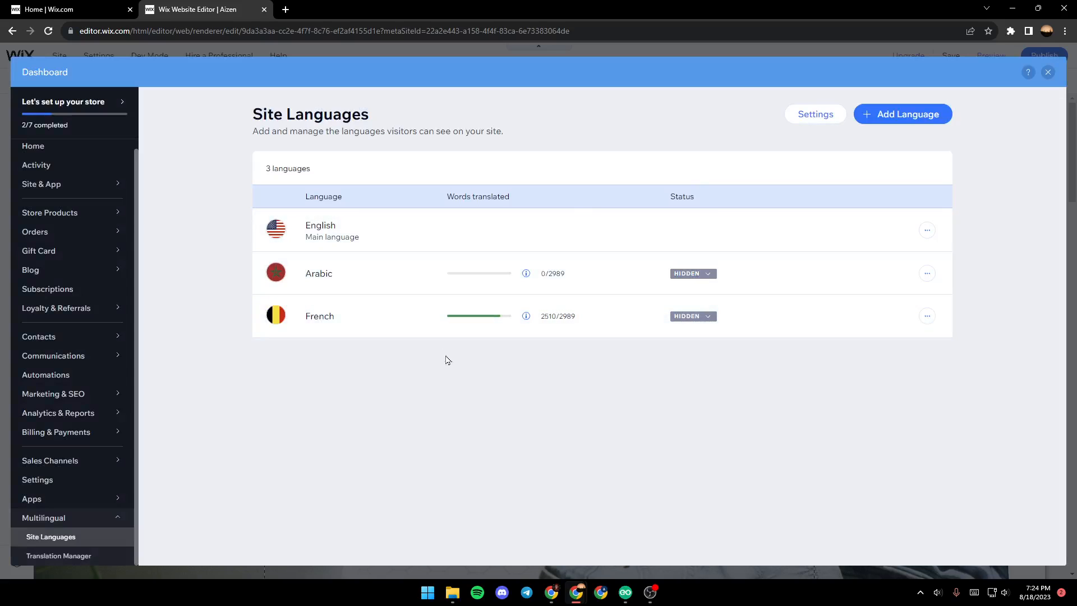
click(927, 272)
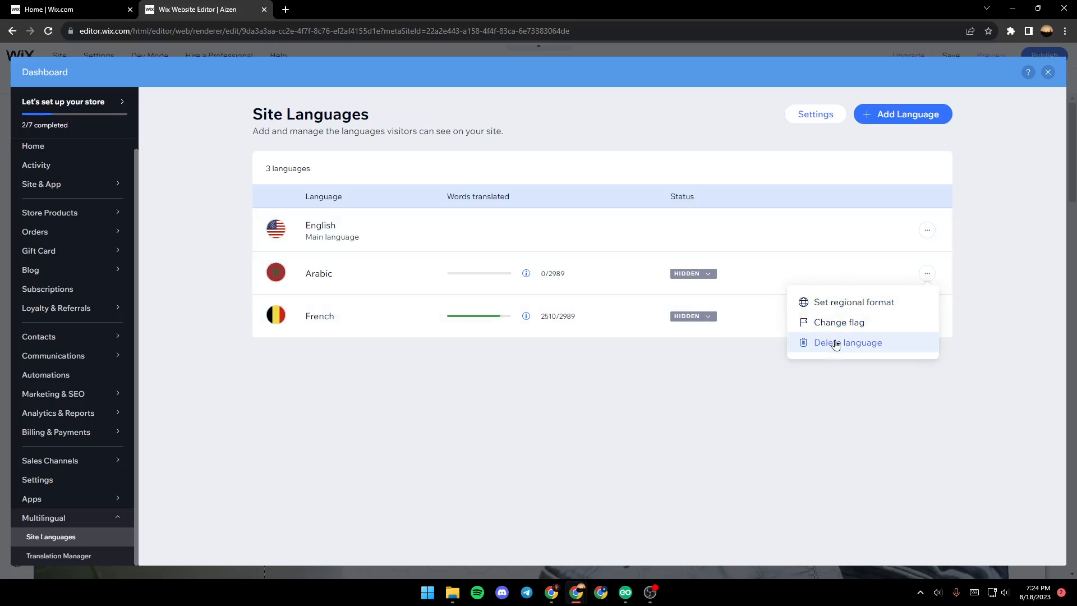
mouse_move(838, 321)
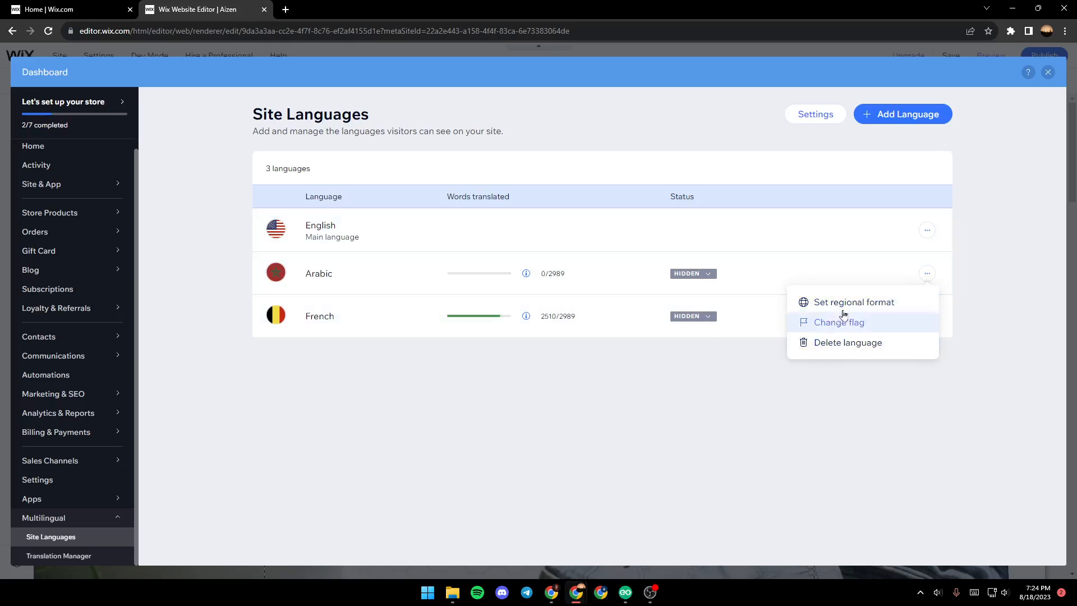
click(333, 397)
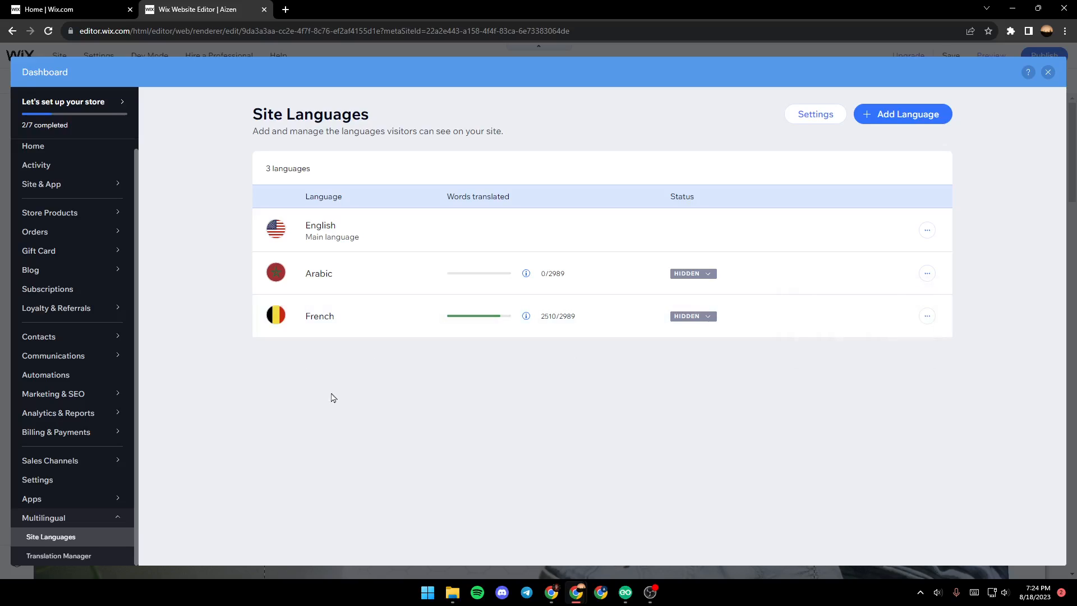
mouse_move(340, 236)
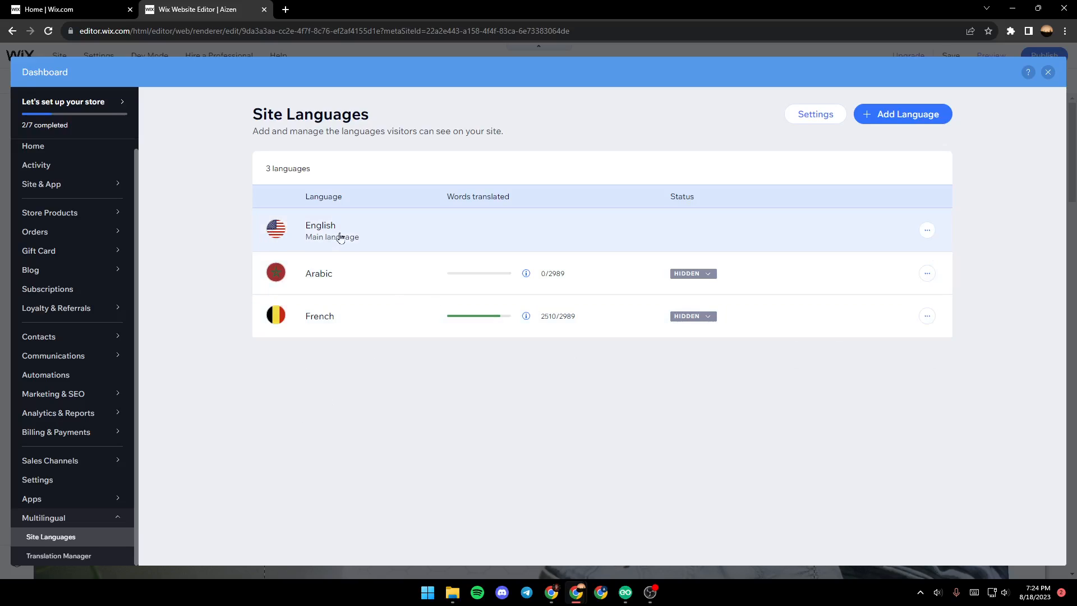
mouse_move(382, 279)
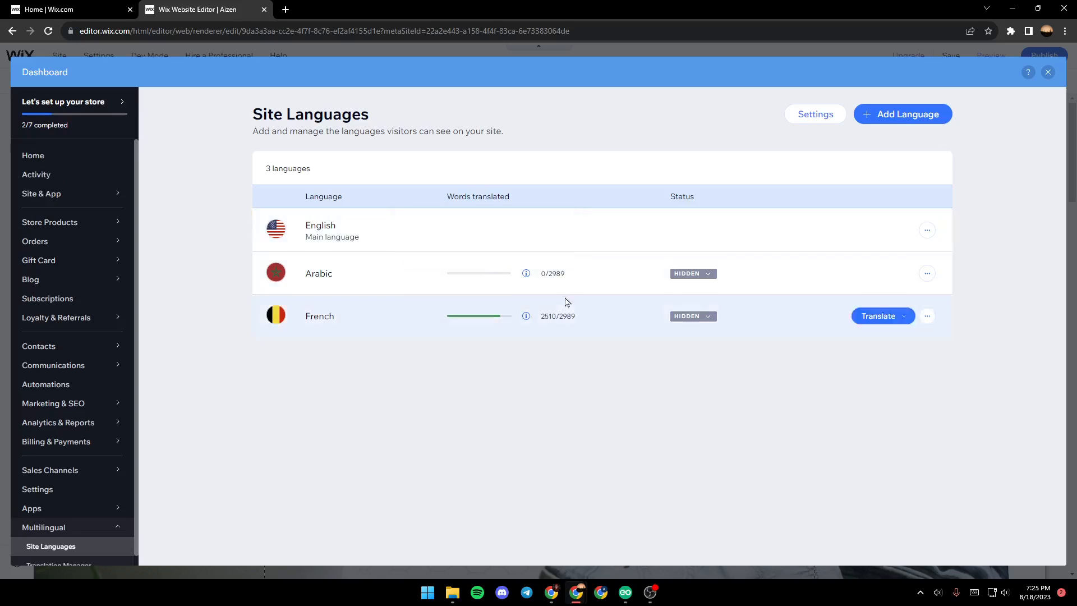
mouse_move(340, 237)
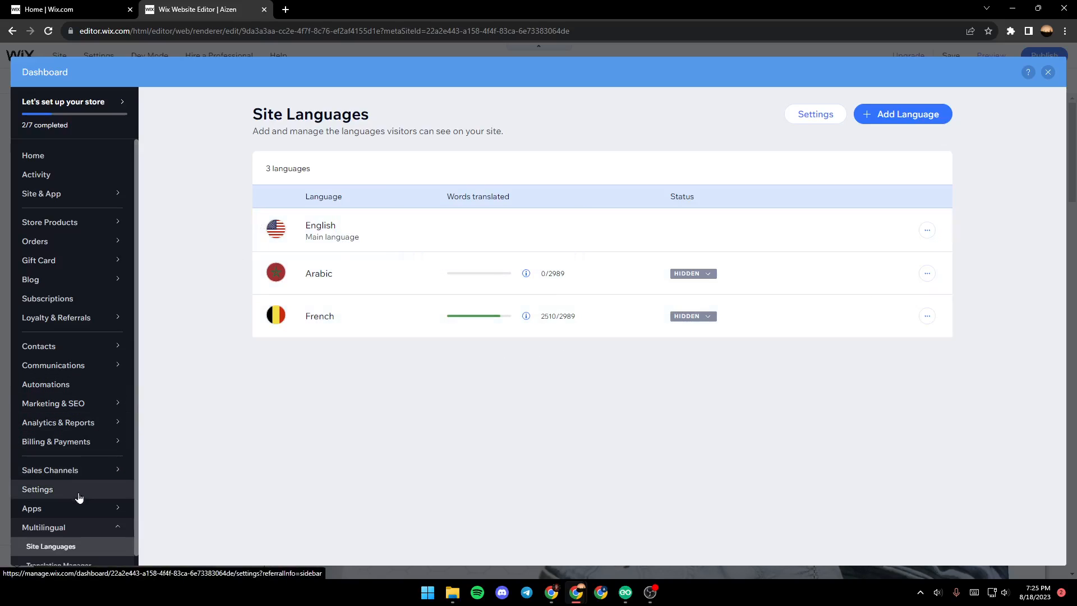
Step: Open Language & Region settings showing Moroccan Dirham currency and Casablanca time zone
click(37, 489)
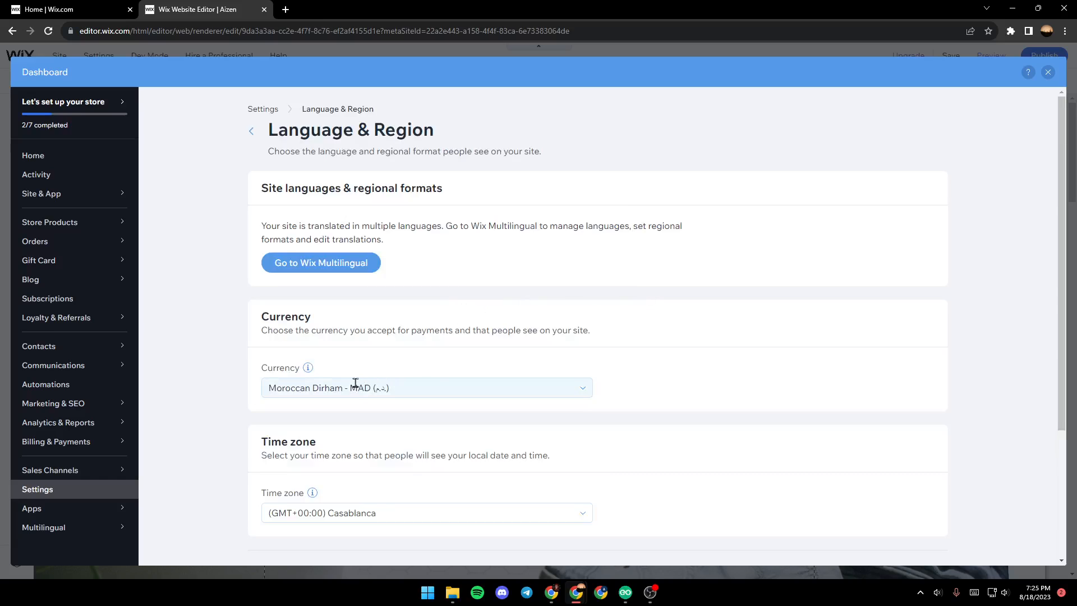
scroll(down, 3)
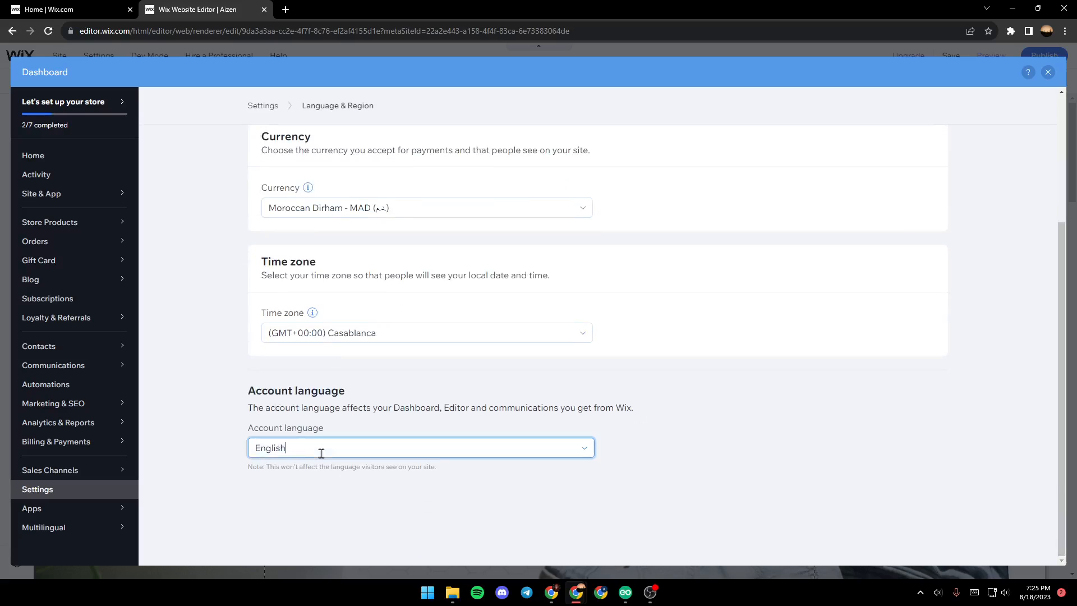
click(420, 447)
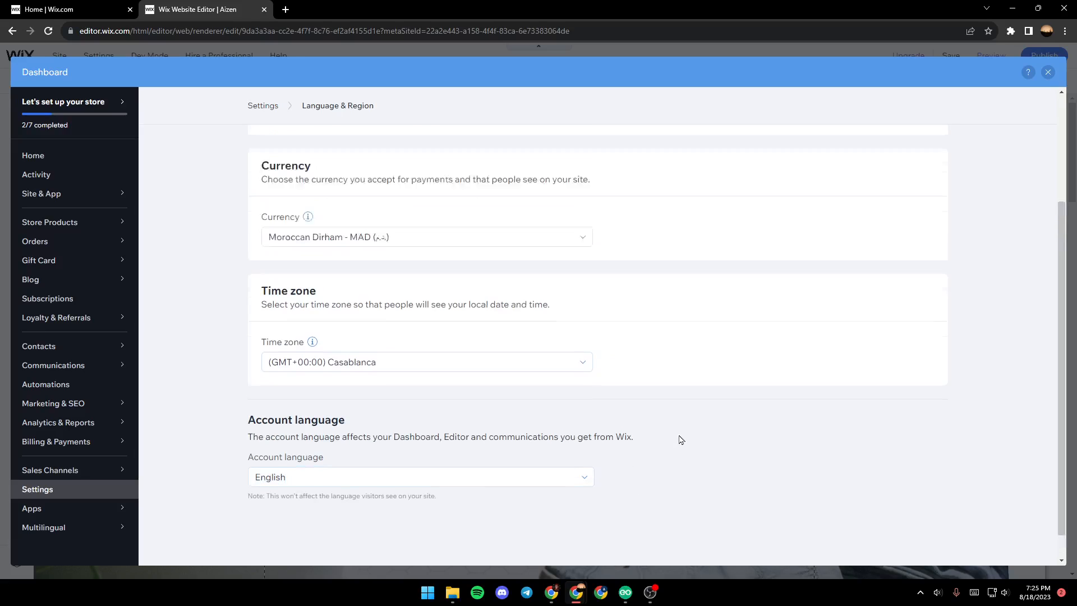
scroll(up, 3)
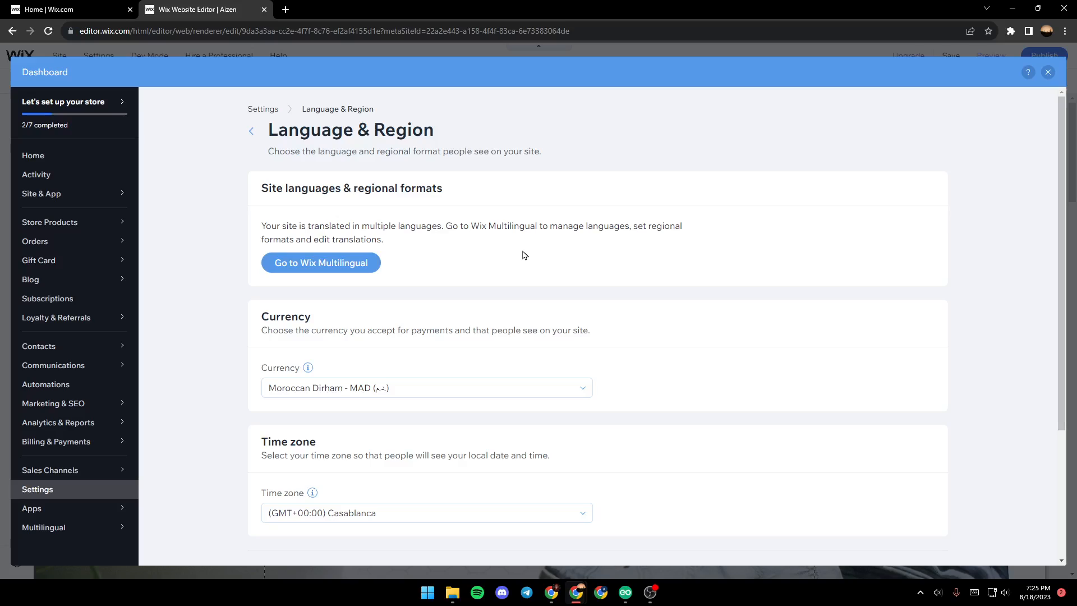
mouse_move(703, 259)
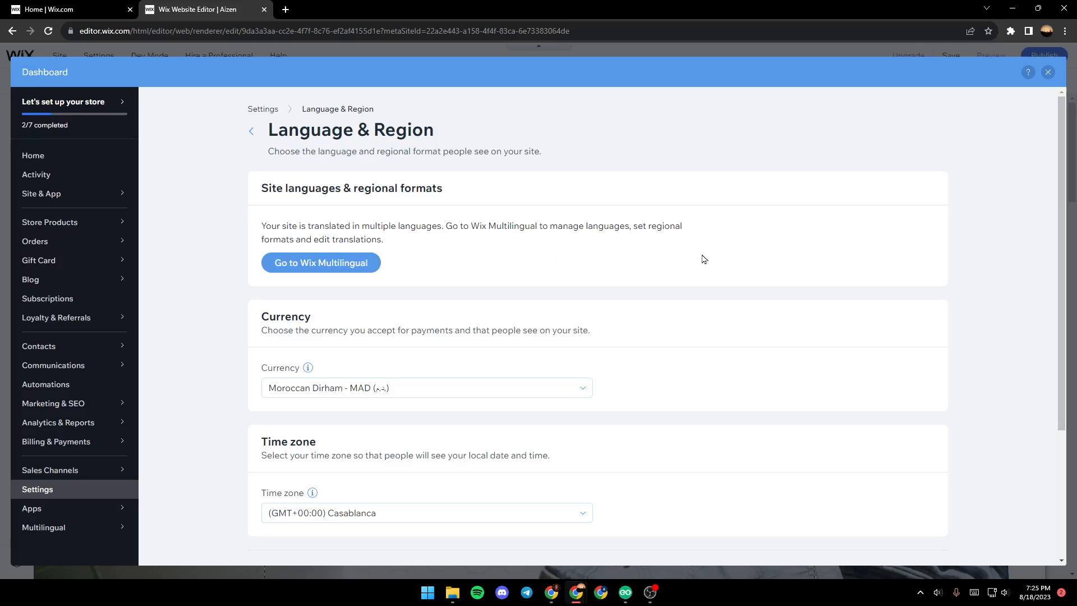
mouse_move(671, 544)
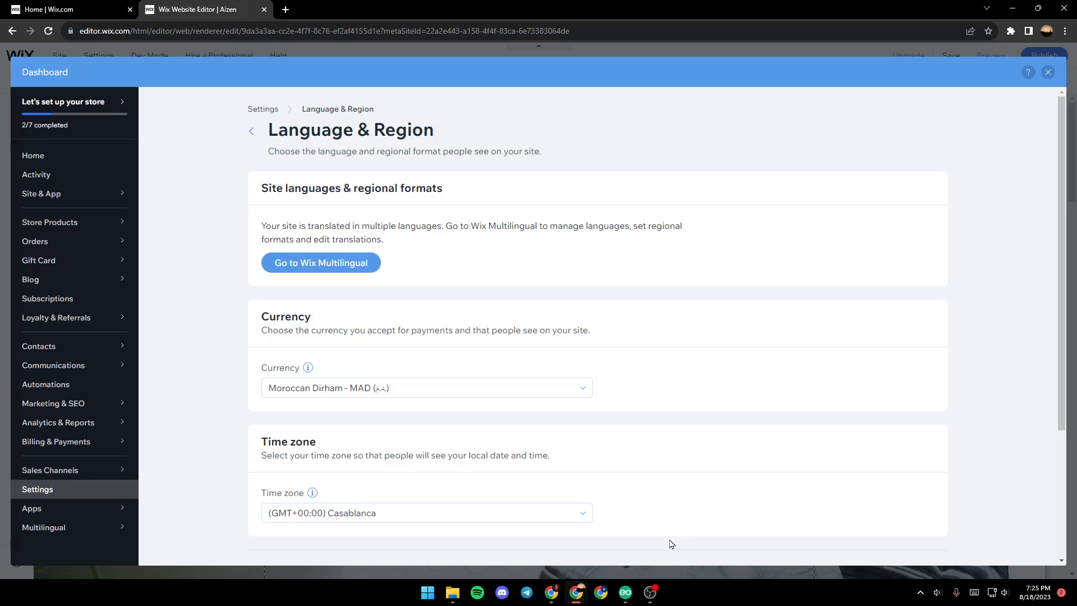